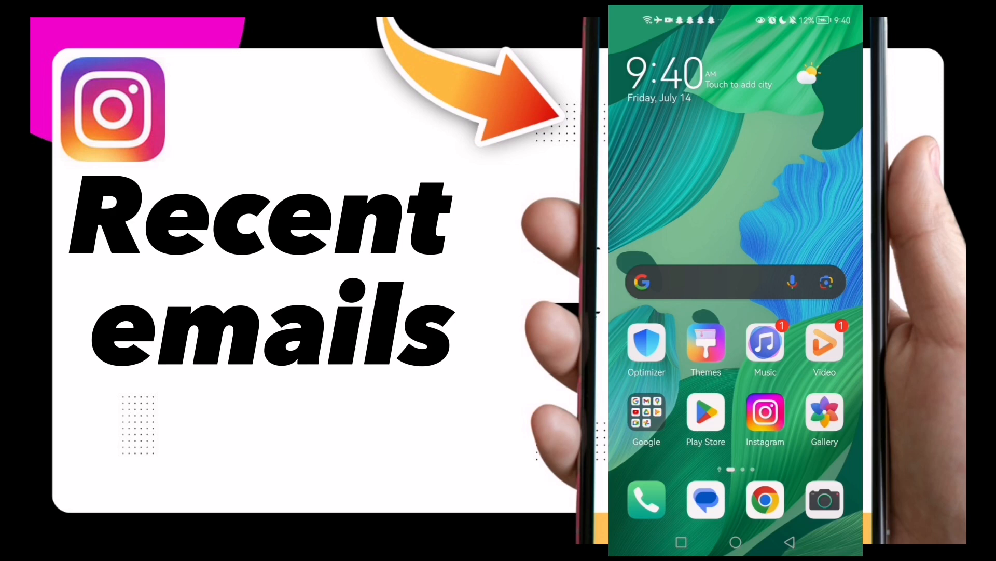
Launch Instagram from the home screen and land on the account's profile page.
{"action": "left_click", "coordinate": [765, 412]}
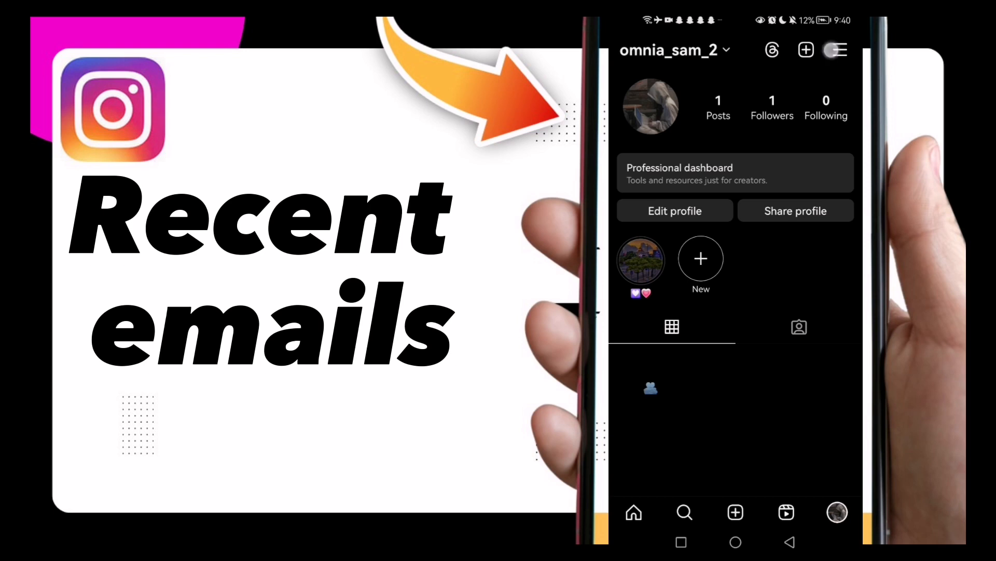
Navigate through Settings and privacy to Password and security, then reach Recent emails.
{"action": "left_click", "coordinate": [837, 50]}
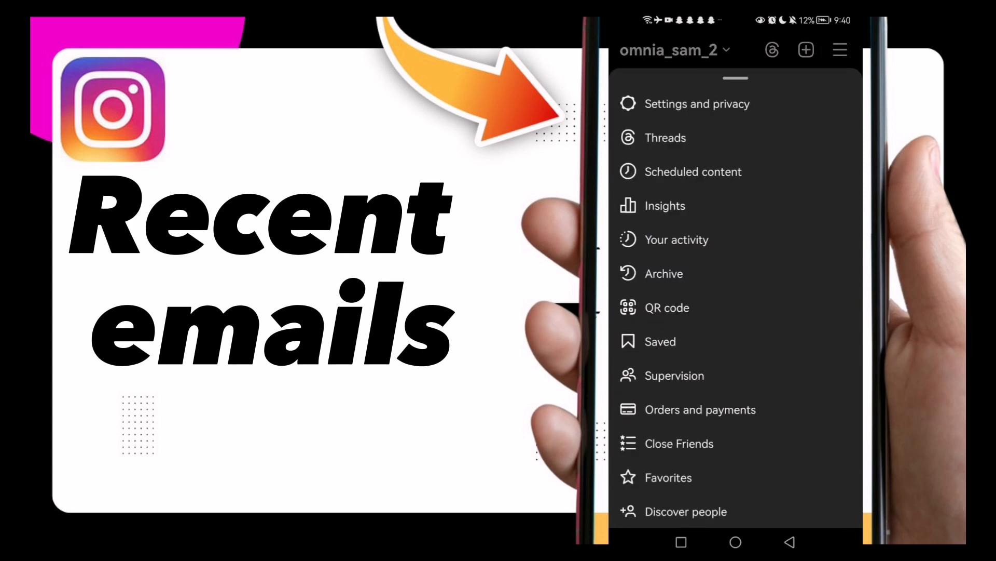
{"action": "left_click", "coordinate": [698, 104]}
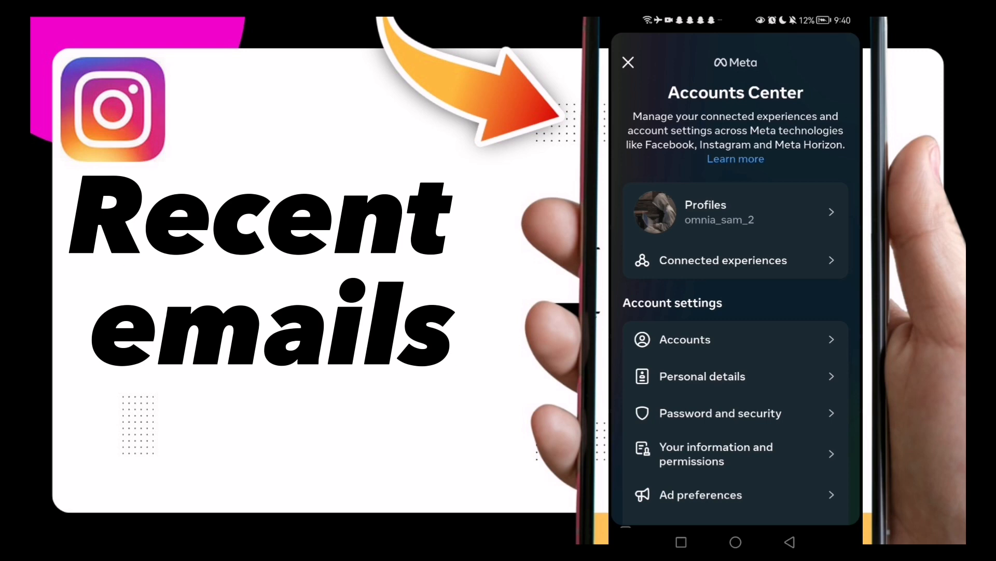
{"action": "left_click", "coordinate": [720, 412]}
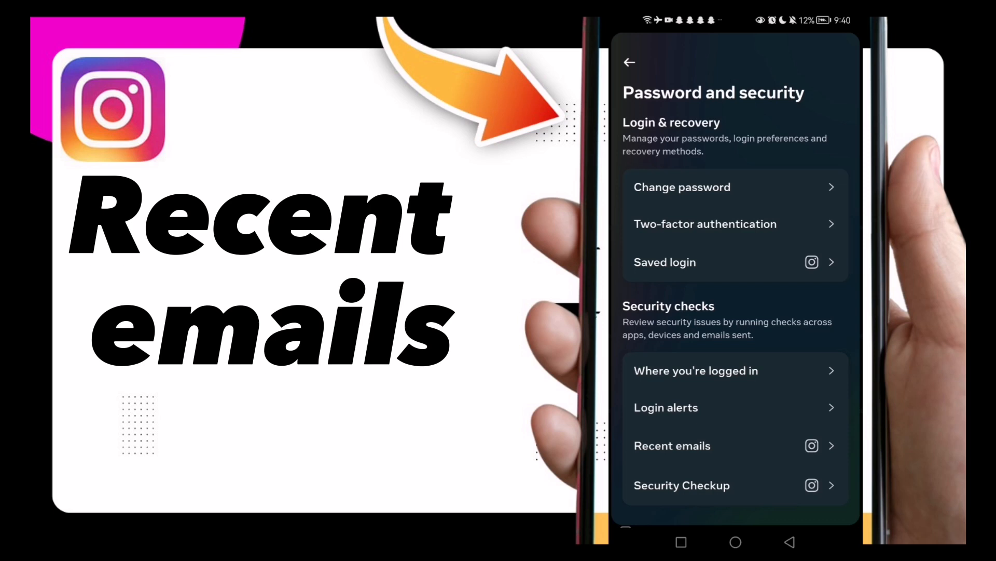
{"action": "left_click", "coordinate": [673, 445]}
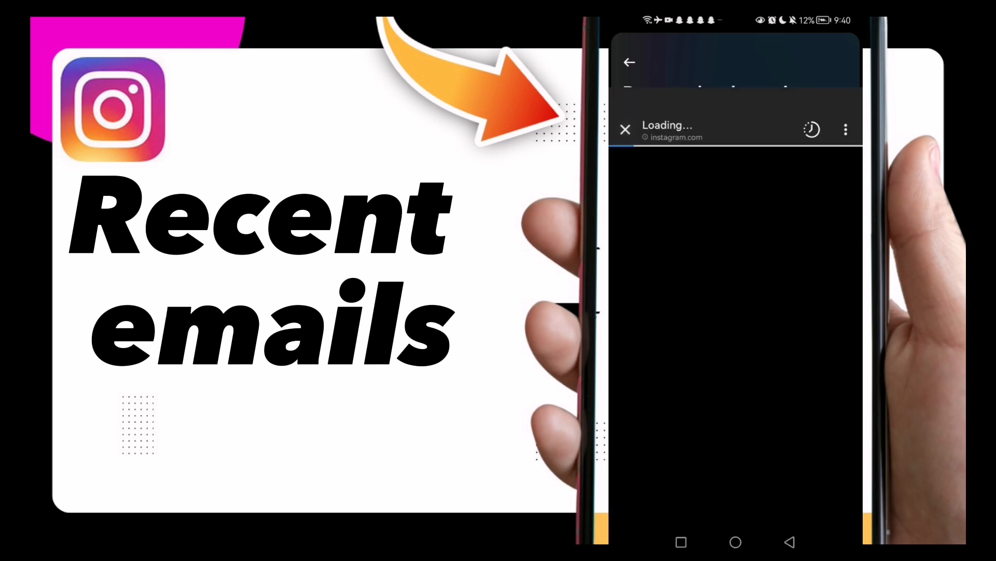